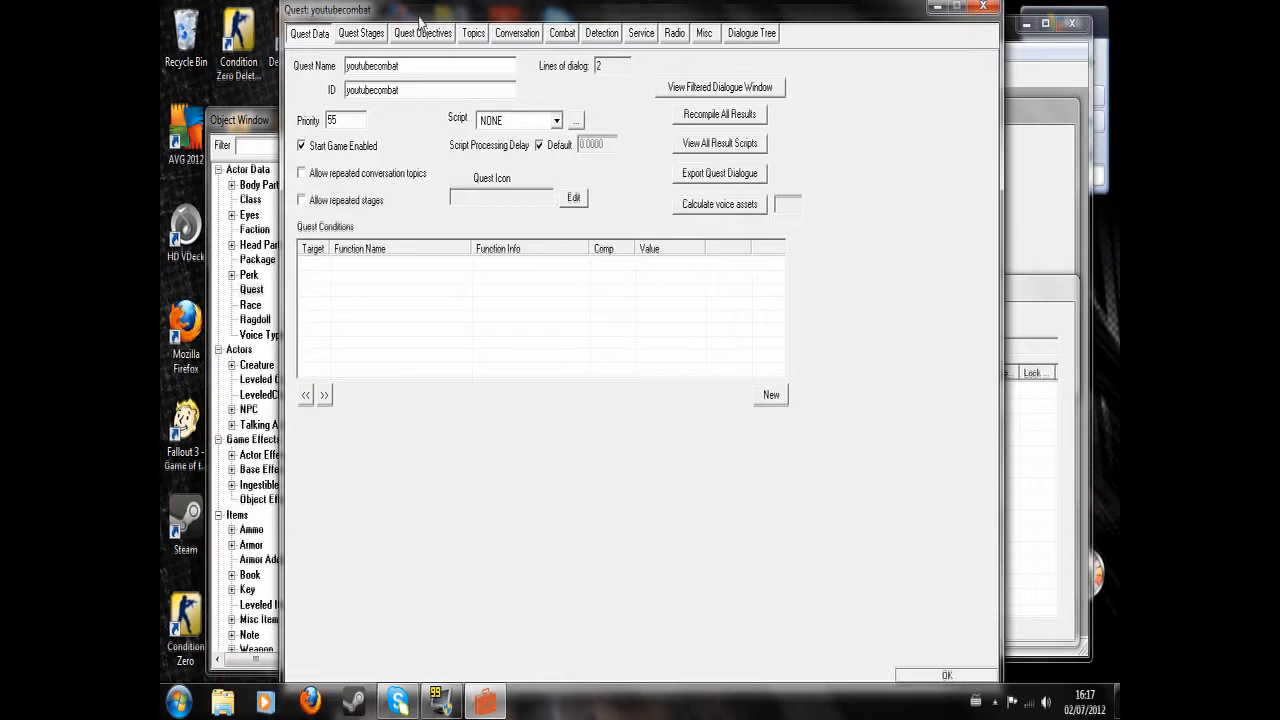
# Show the youtubecombat quest's dialogue topics
pyautogui.click(309, 33)
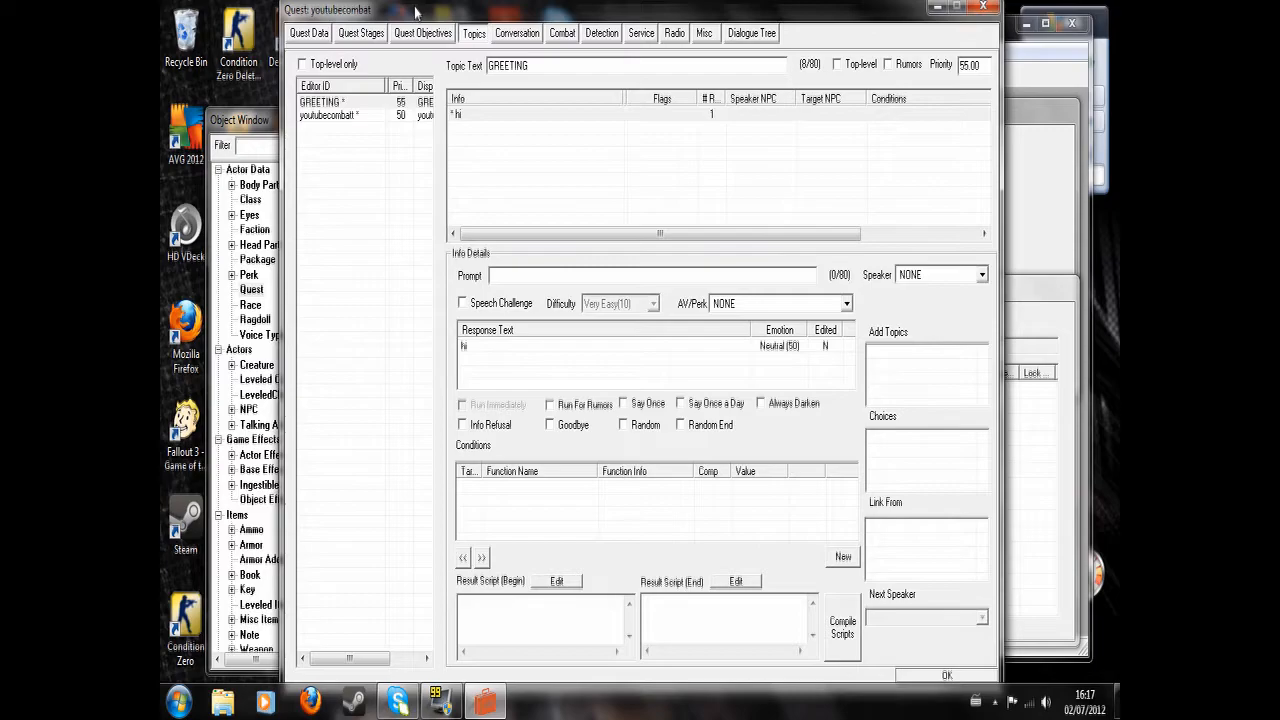
pyautogui.moveTo(419, 14)
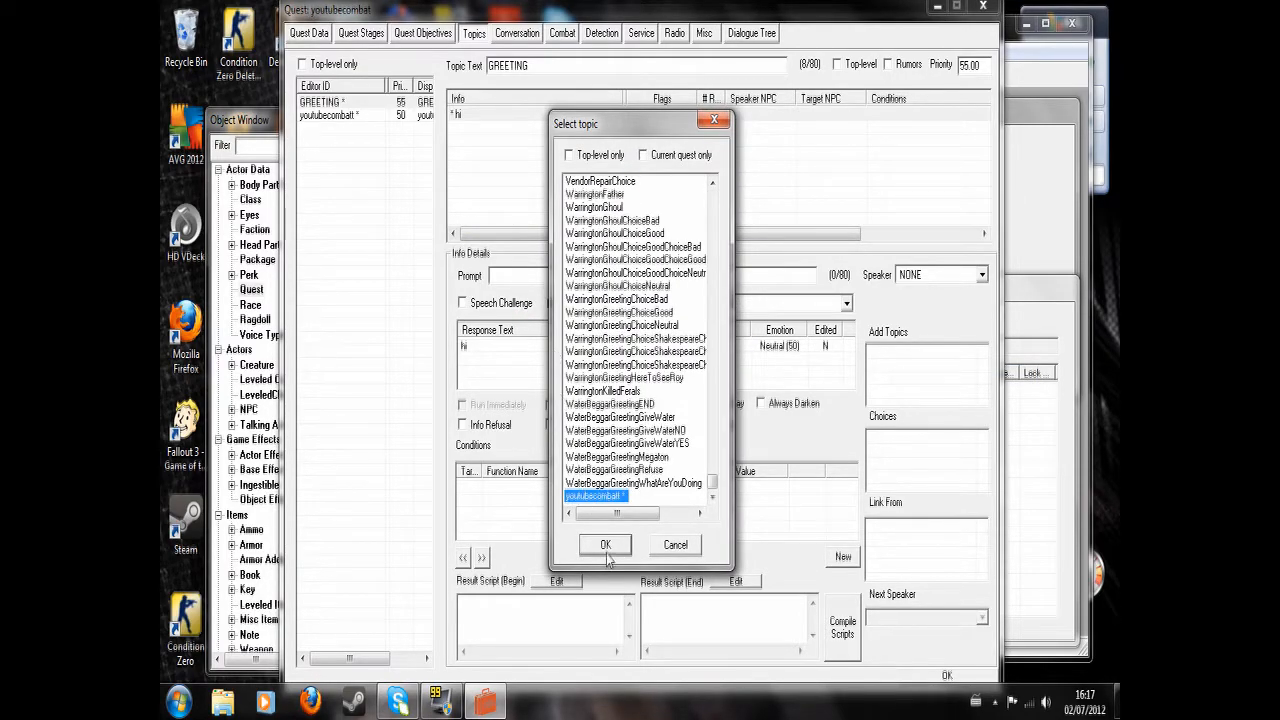
# Add the youtubecombat topic and select its 'I'll kill you' response
pyautogui.click(604, 544)
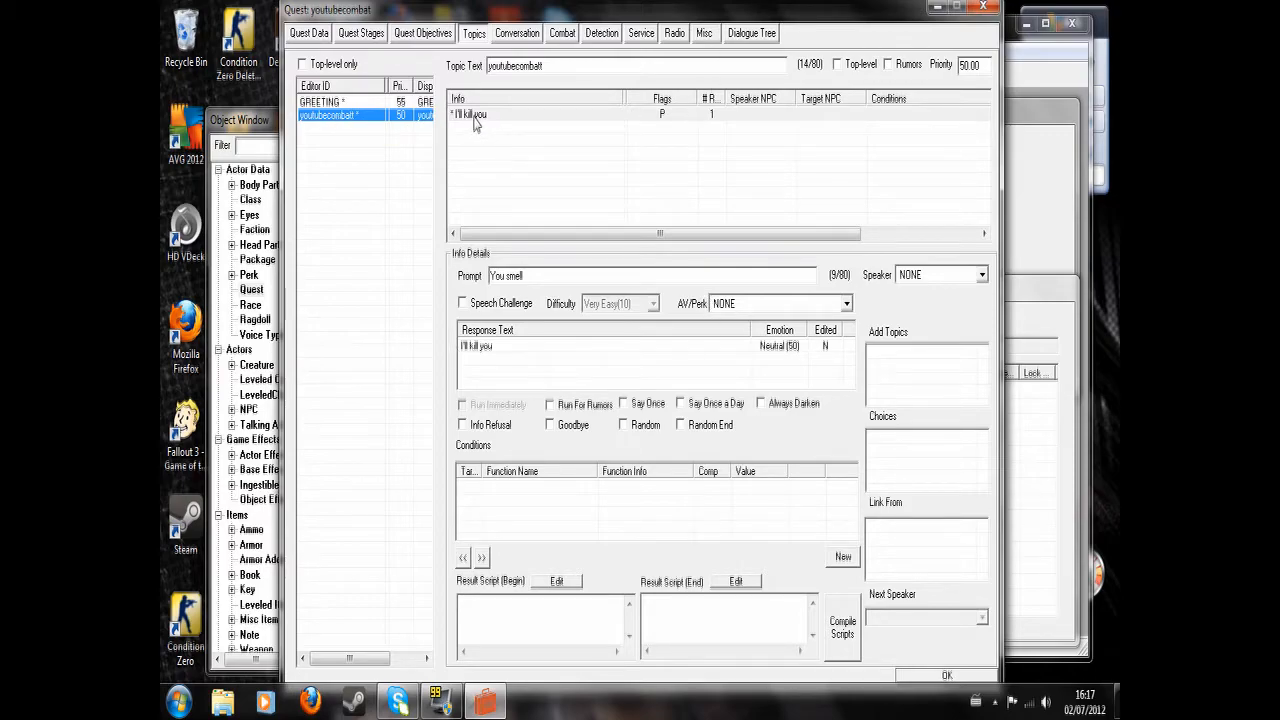
pyautogui.click(467, 114)
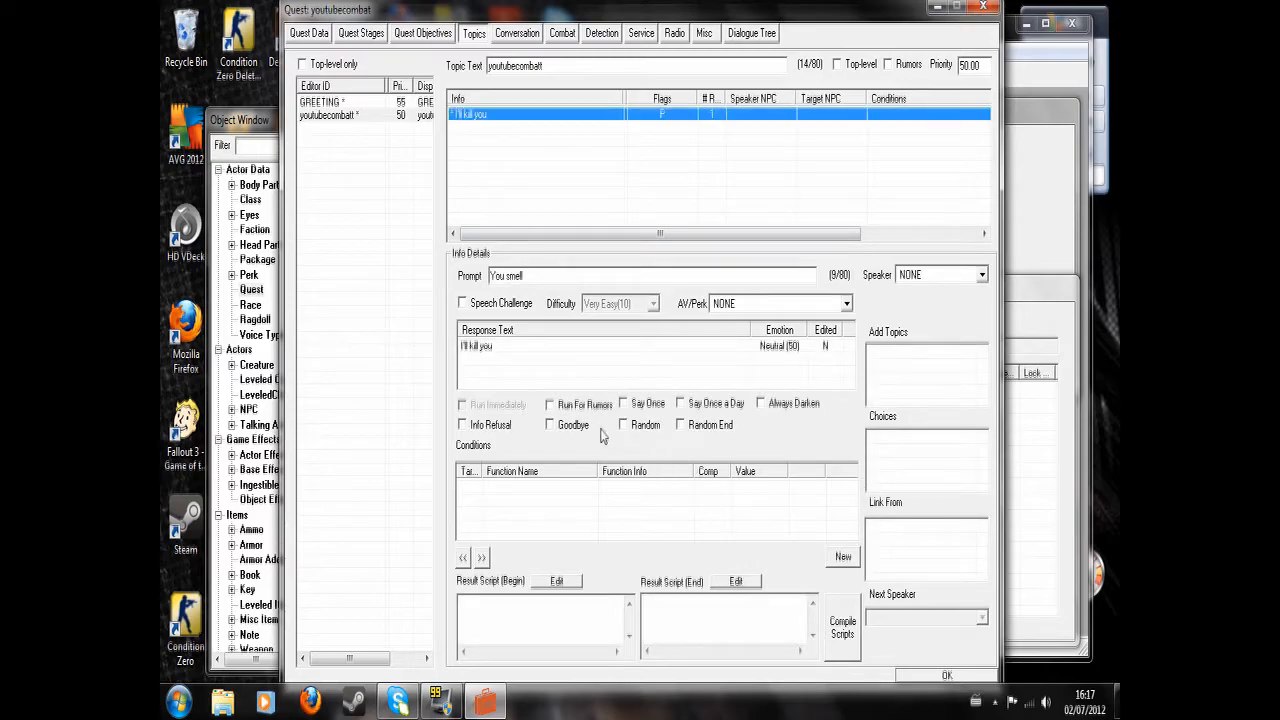
# Mark 'I'll kill you' as Goodbye with end result script 'startcombat player'
pyautogui.click(549, 424)
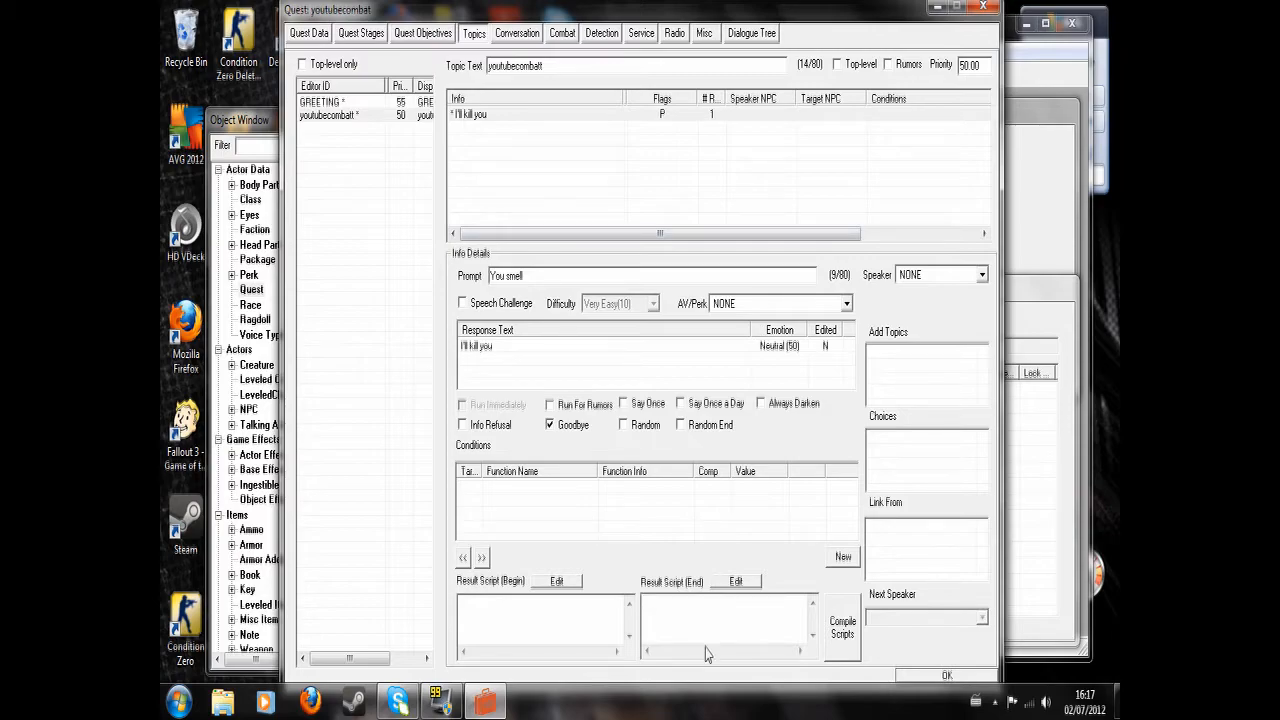
pyautogui.write('startcombat')
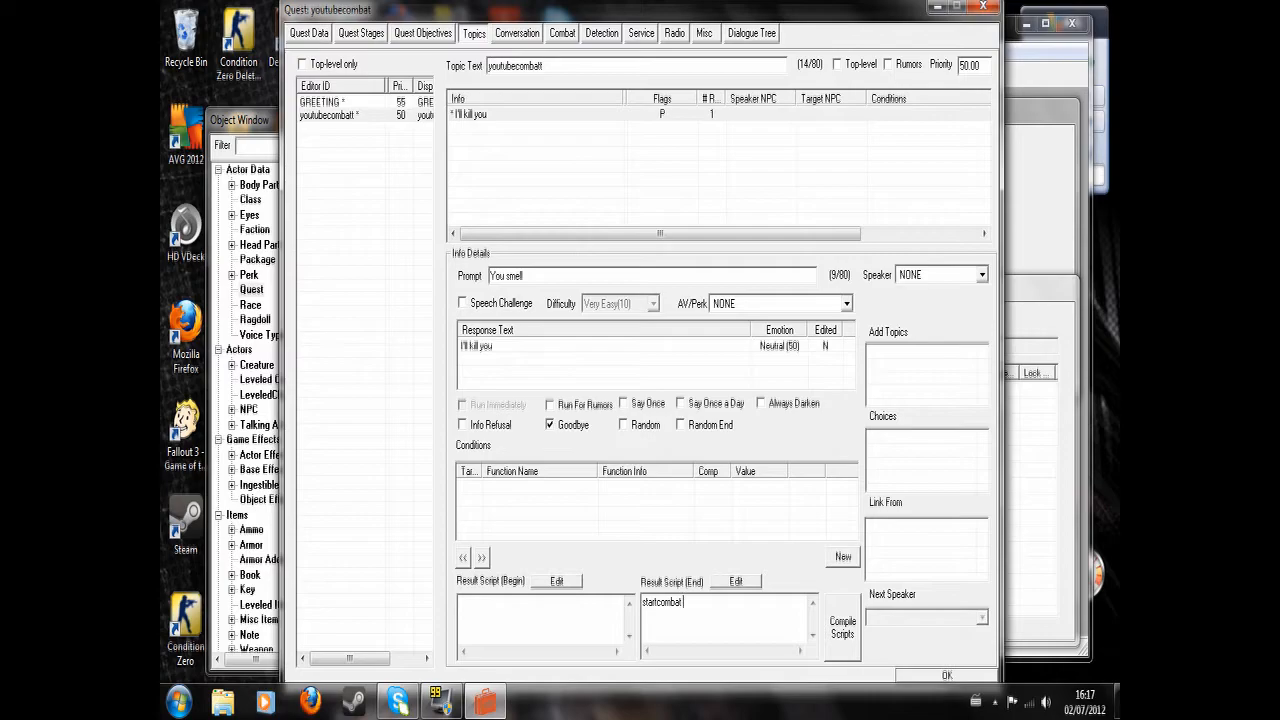
pyautogui.write('player')
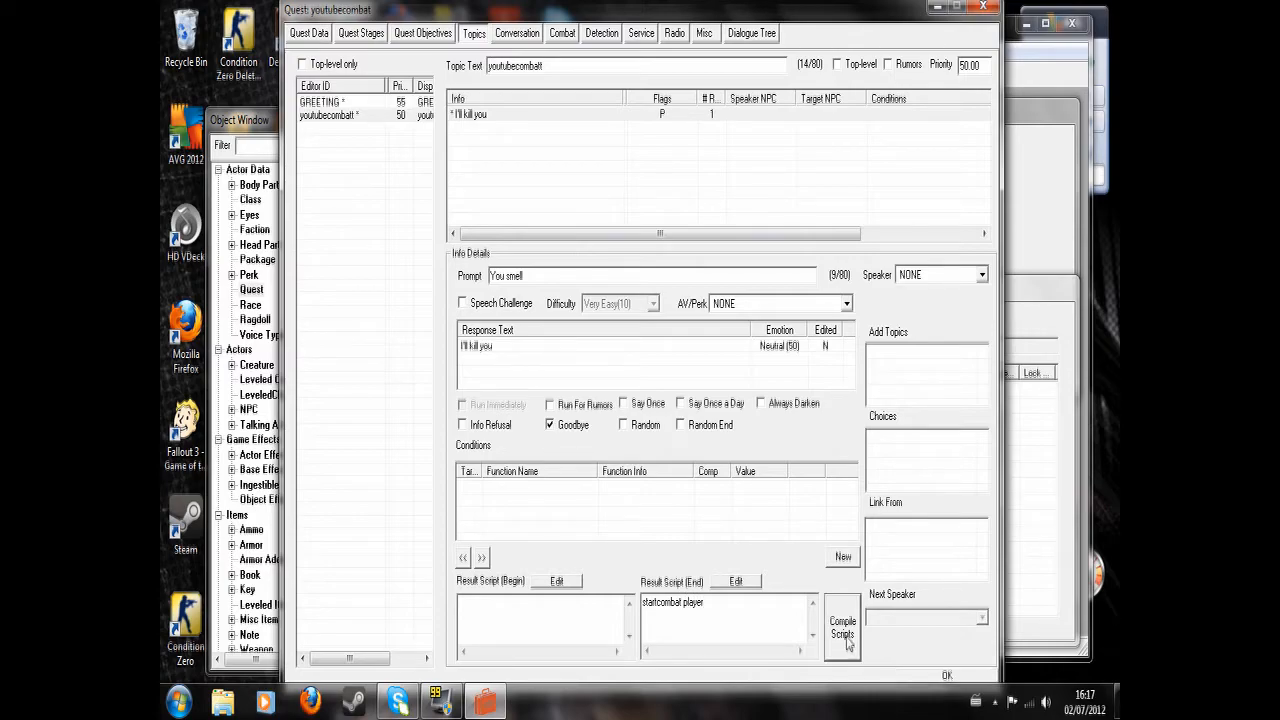